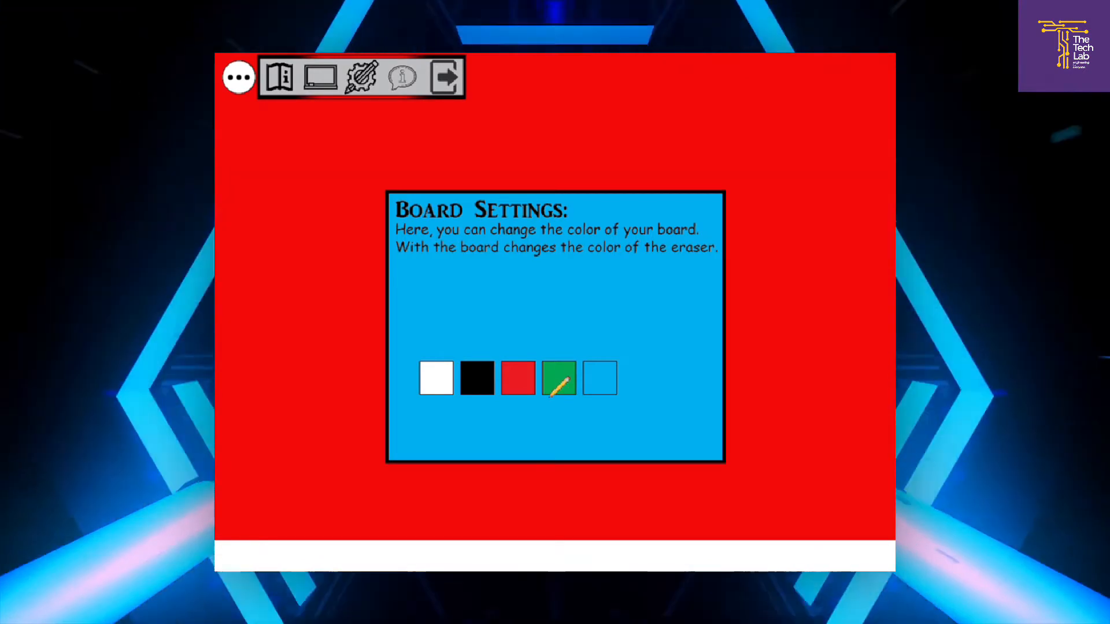
- Set the board background colour to green in Board Settings
click(558, 378)
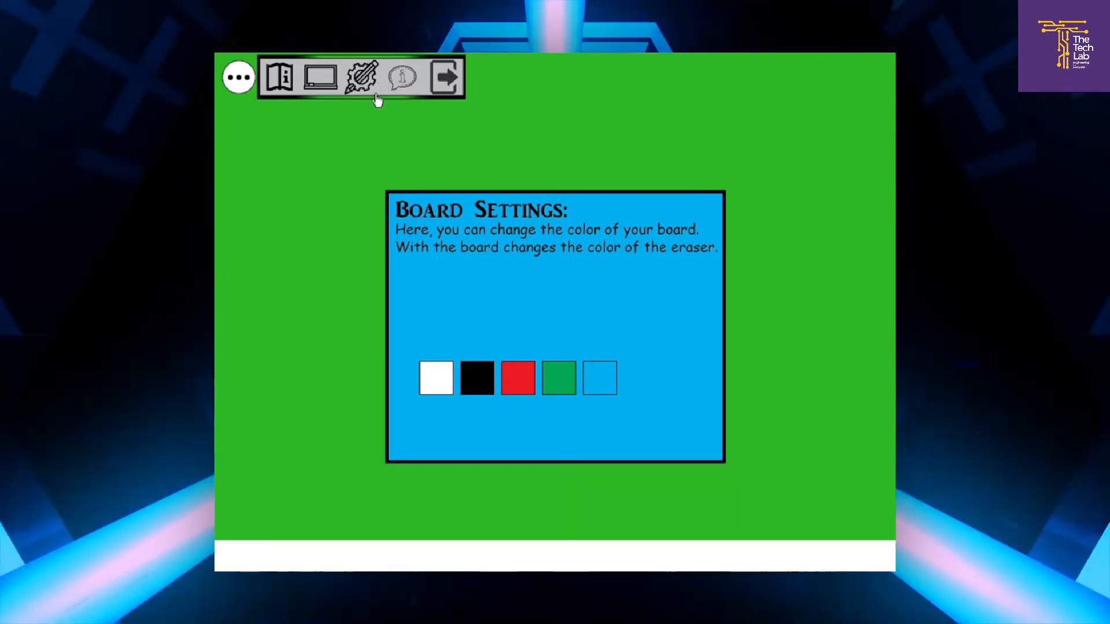
- Draw red and blue pen strokes on the board, then show the About/Credits panel
click(361, 76)
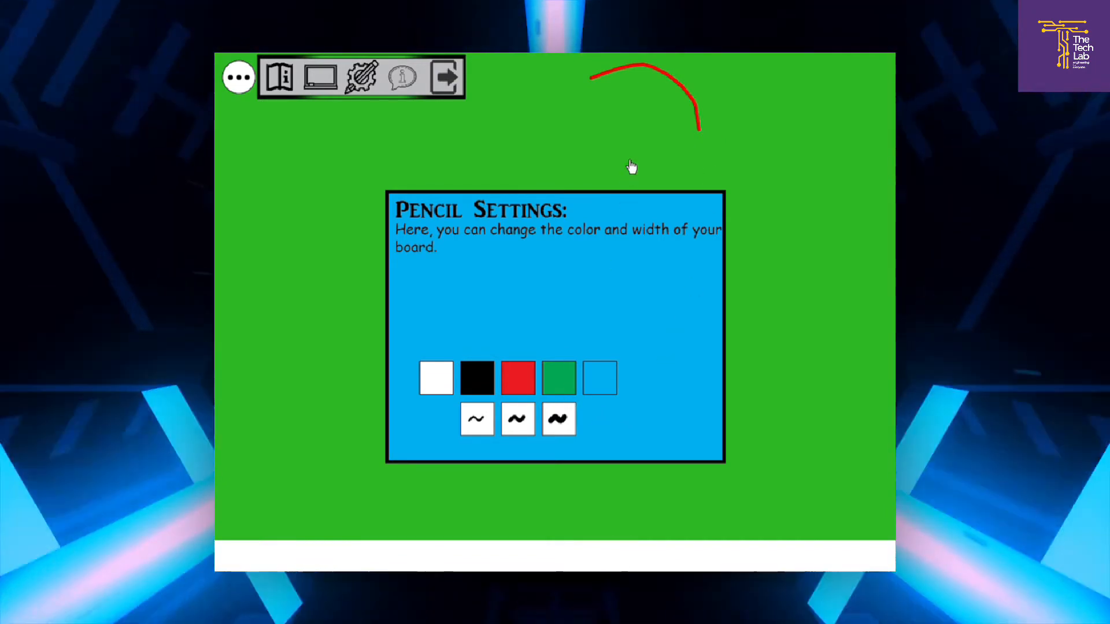
mouse_move(651, 266)
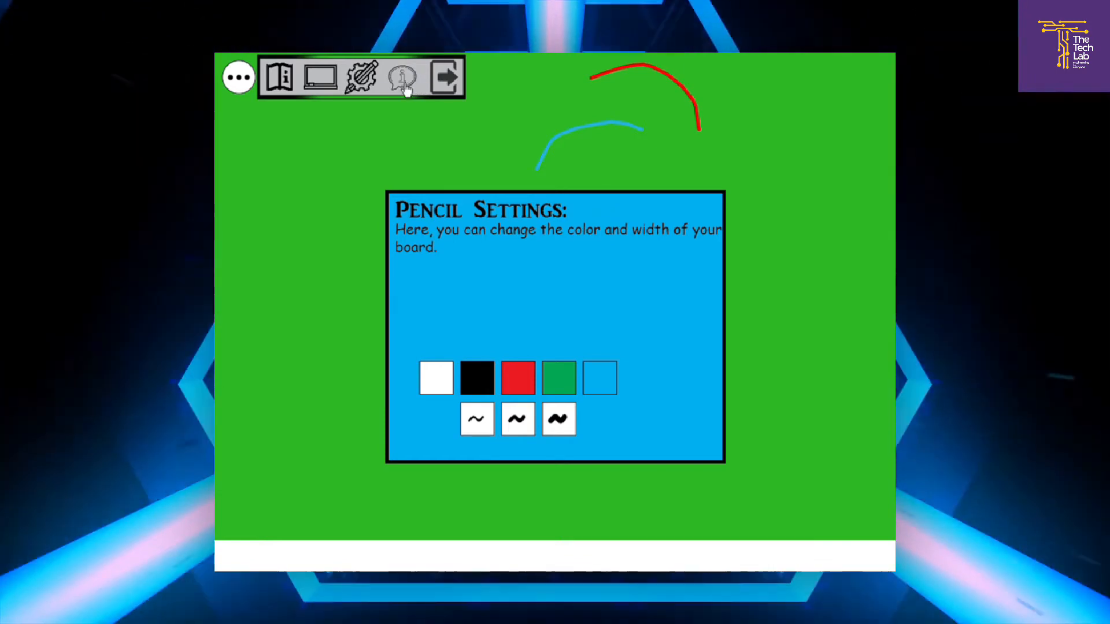
click(403, 78)
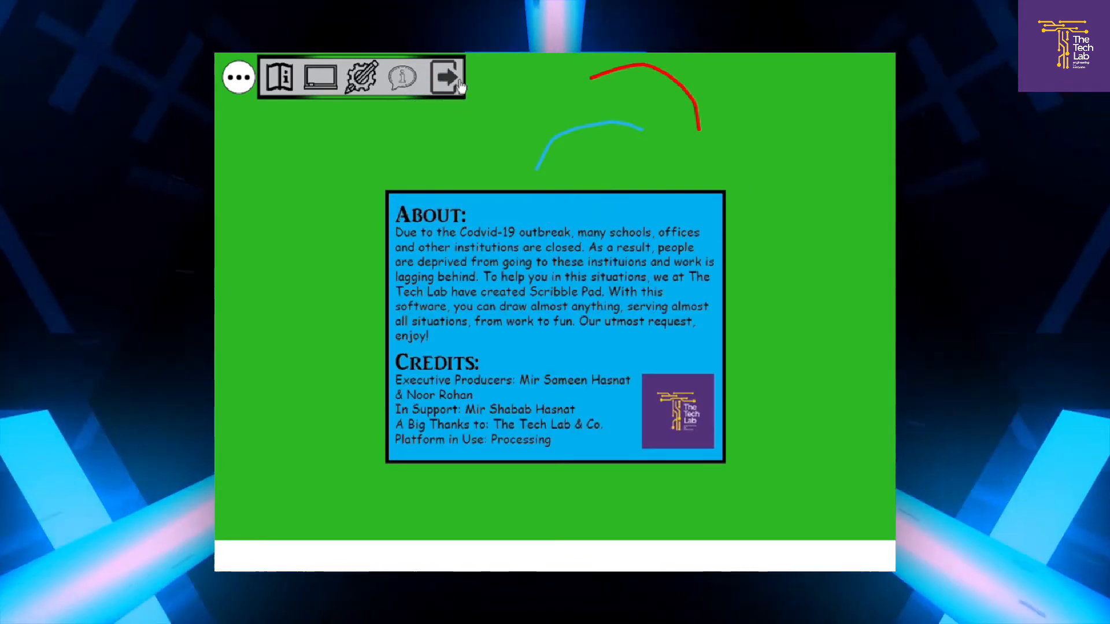